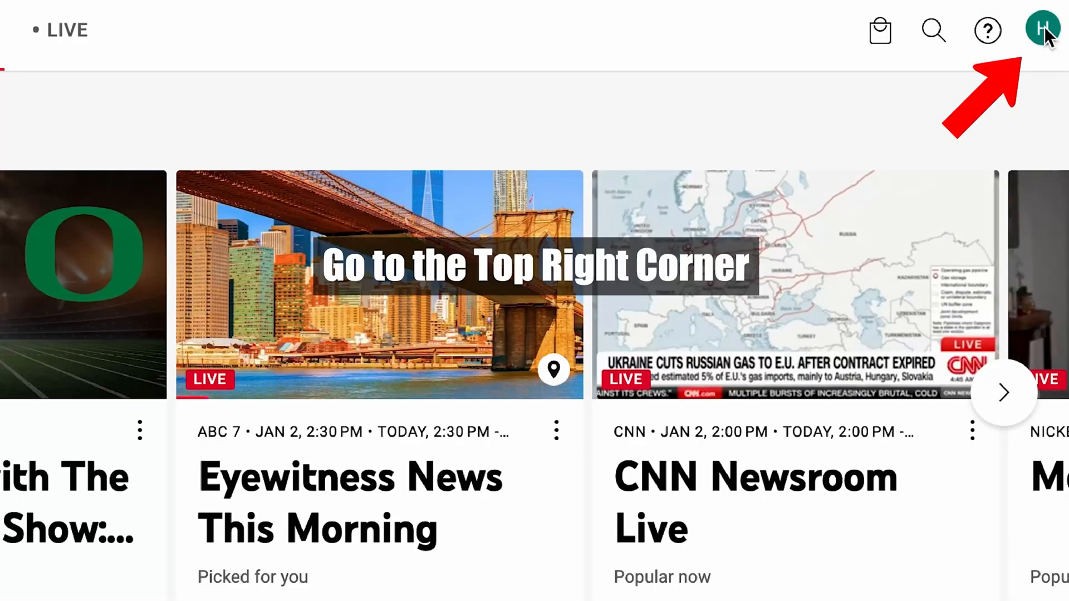
- Open Settings from the profile avatar menu to reach the Live guide channel list
click(1042, 30)
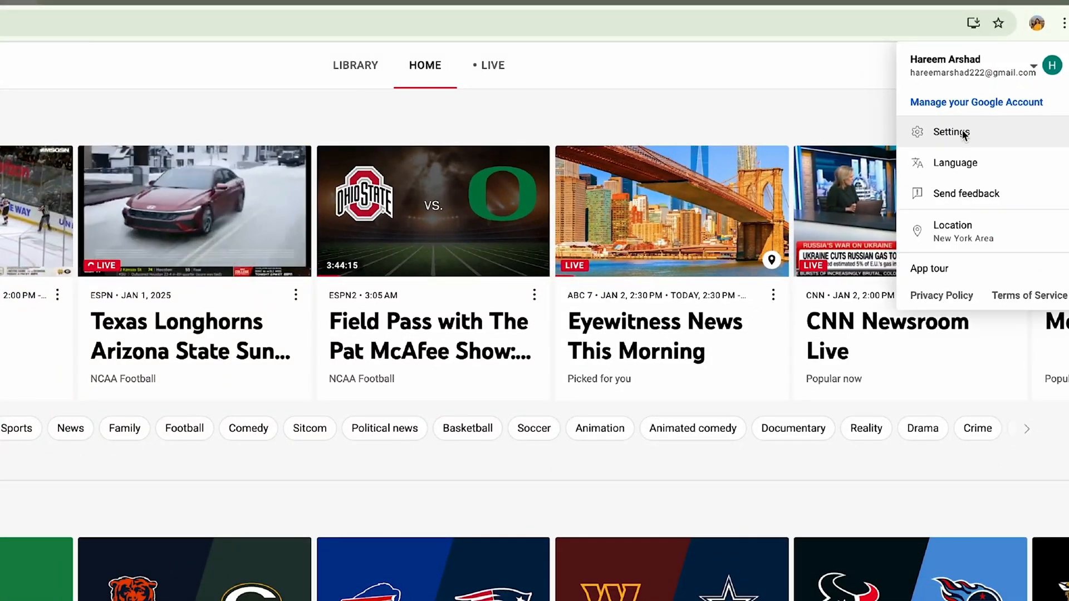
click(951, 132)
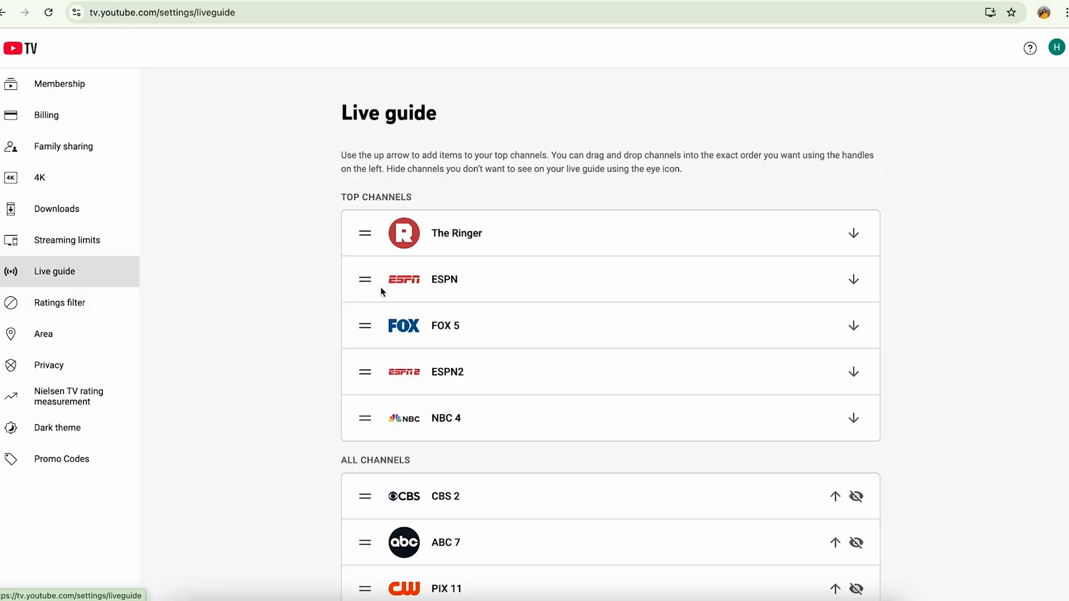
scroll(down, 3)
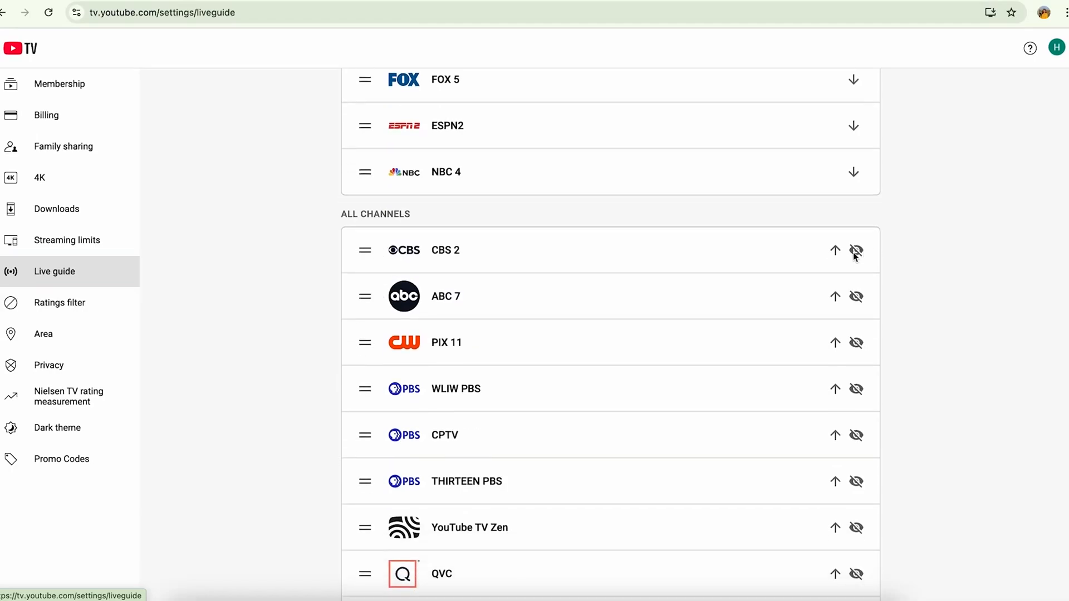
mouse_move(856, 250)
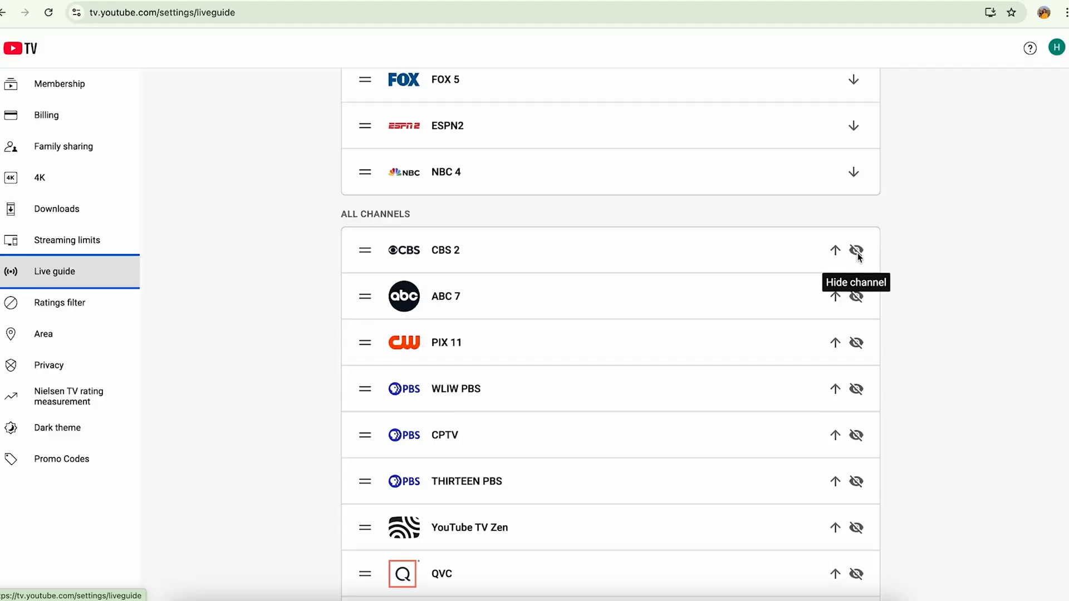
scroll(down, 3)
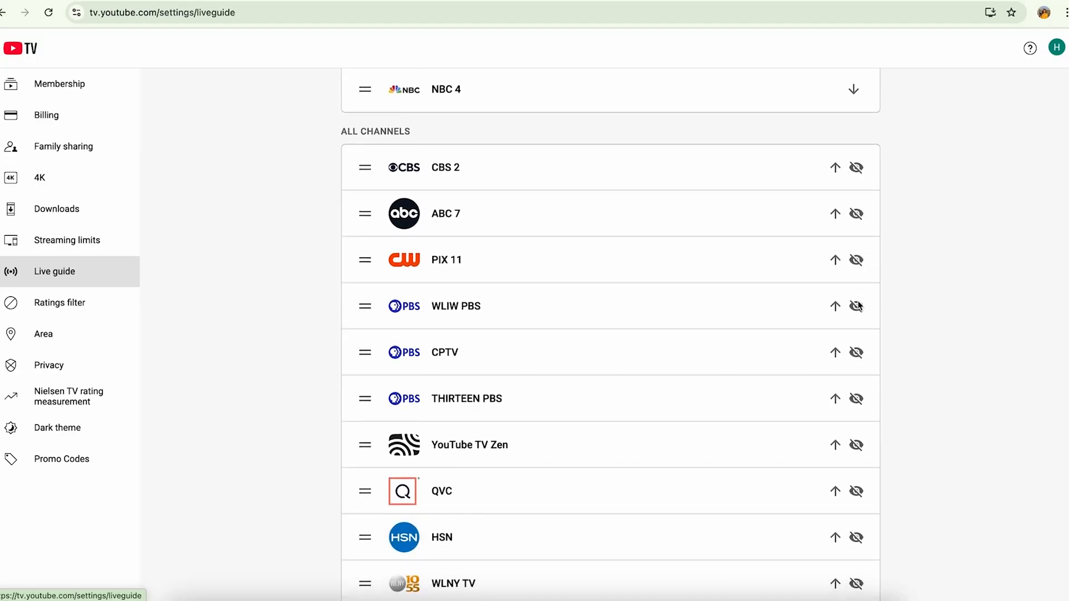
scroll(down, 3)
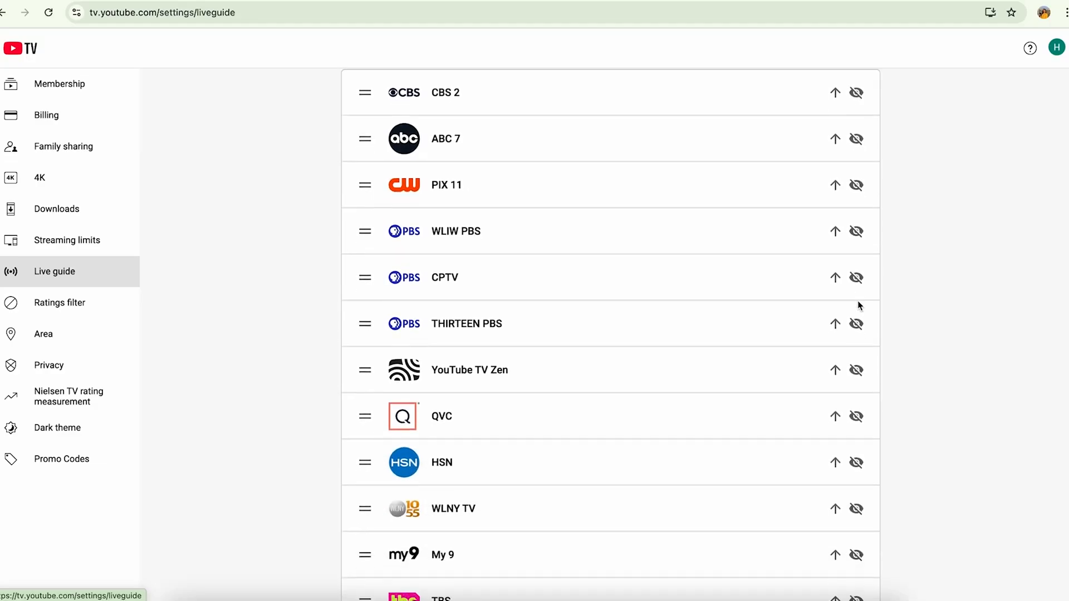
scroll(down, 3)
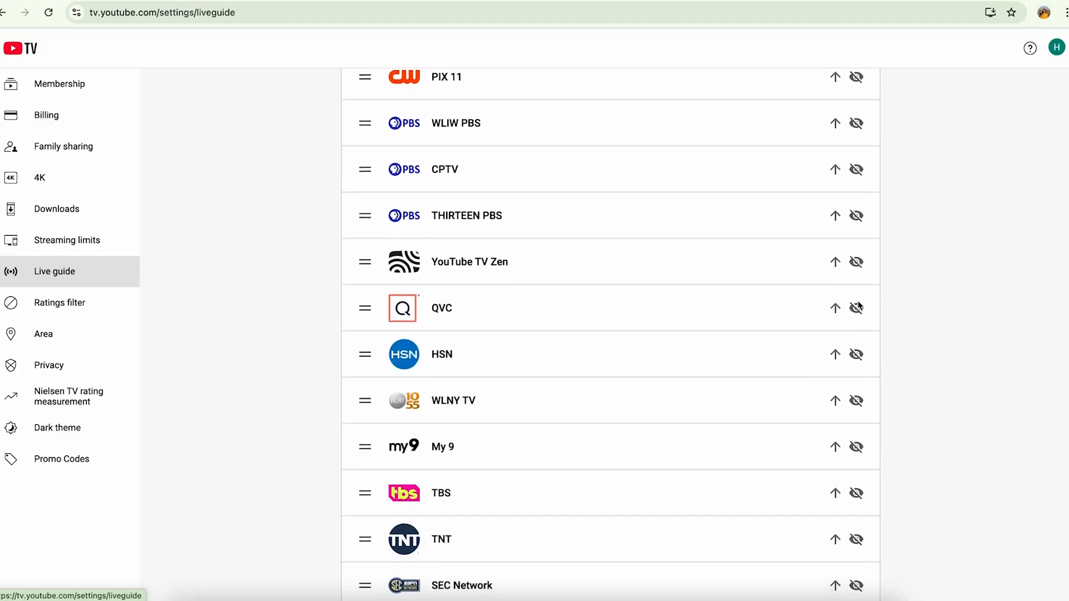
scroll(down, 3)
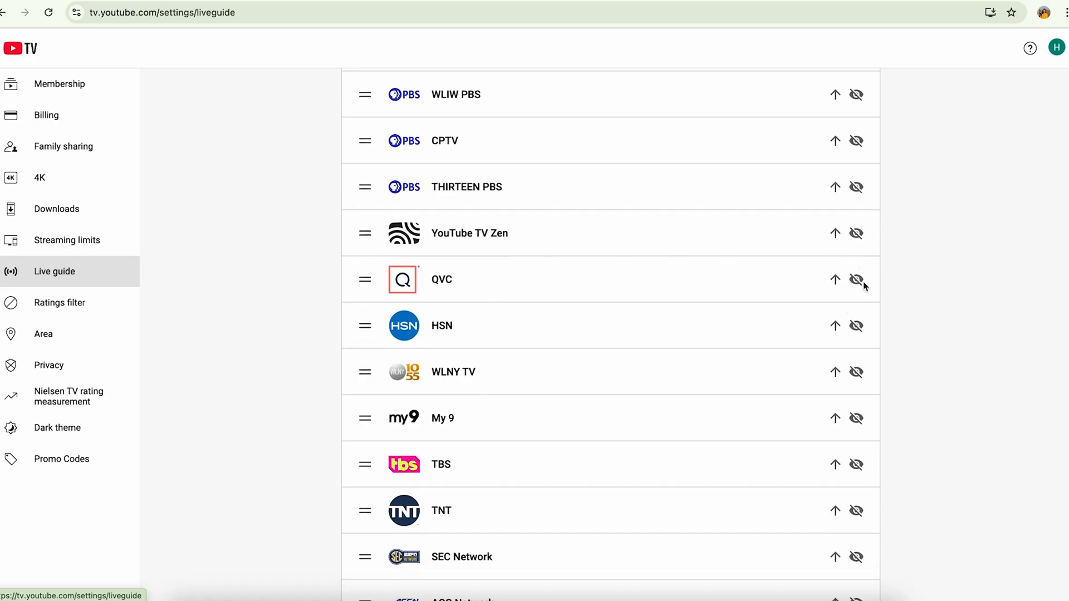
- Hide the QVC channel using its eye icon in the Live guide list
click(856, 279)
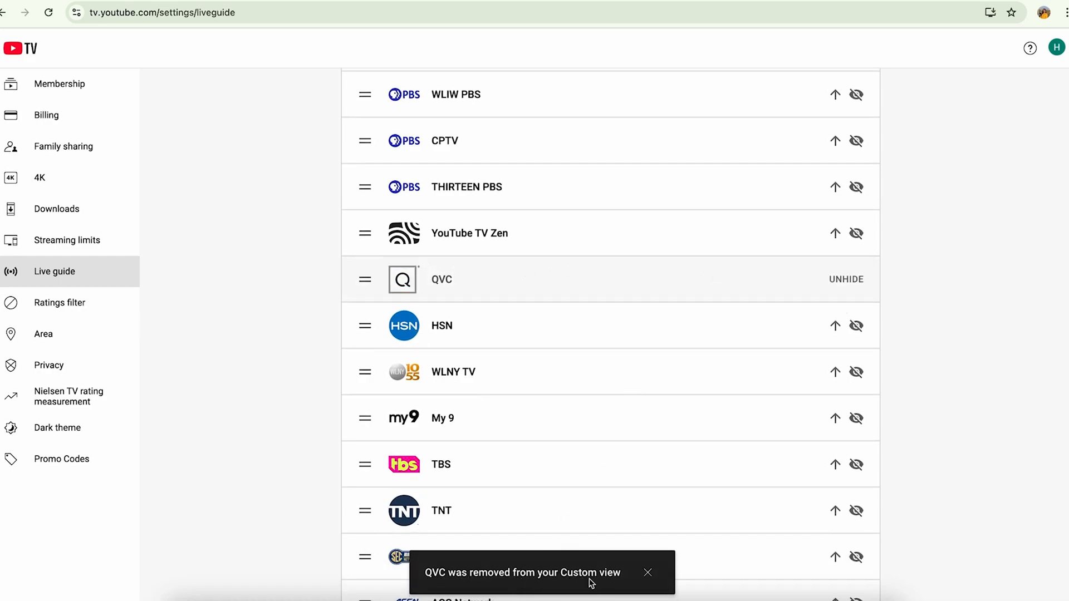
mouse_move(862, 304)
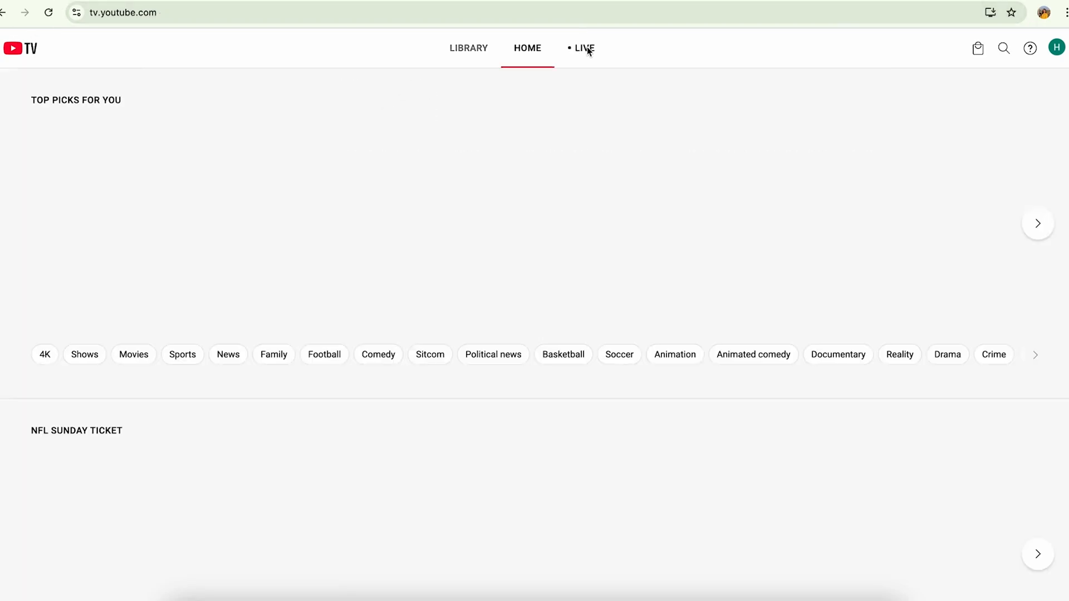
- Scroll the LIVE guide to confirm HSN follows YouTube TV Zen, without QVC
click(583, 48)
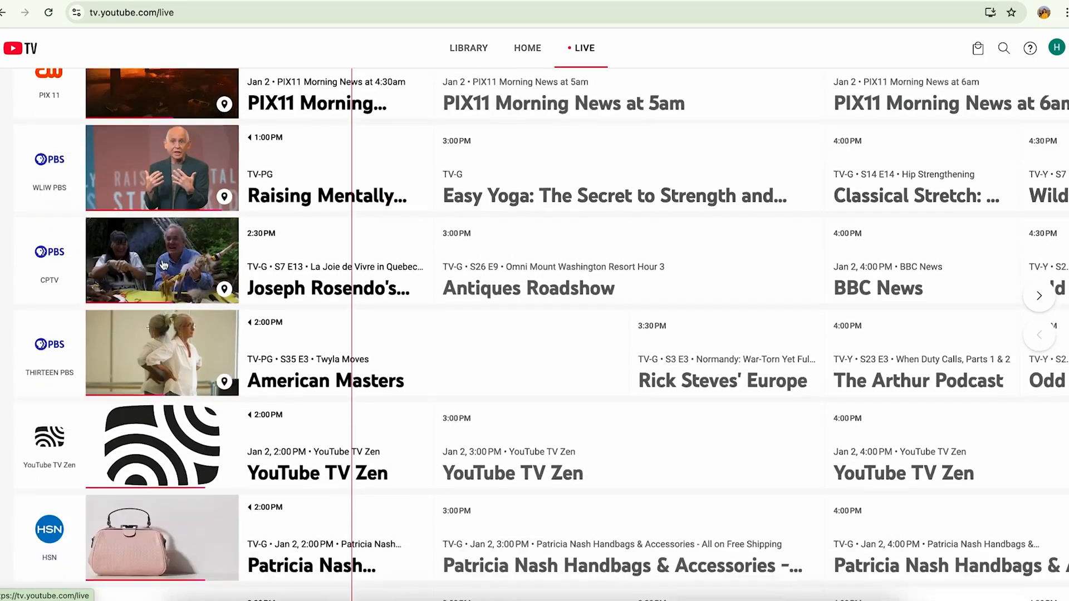
scroll(down, 3)
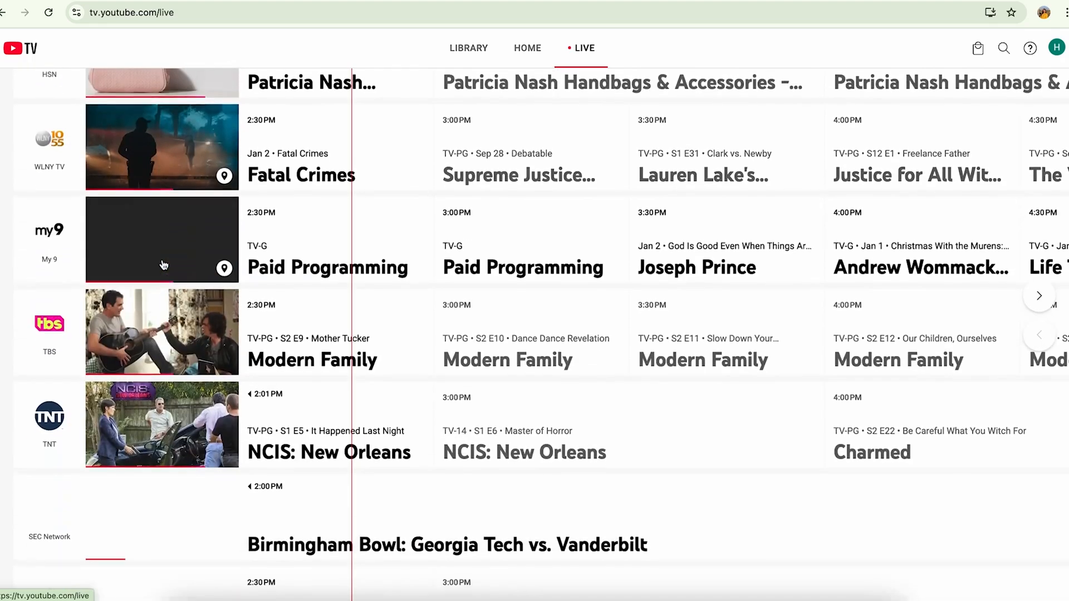